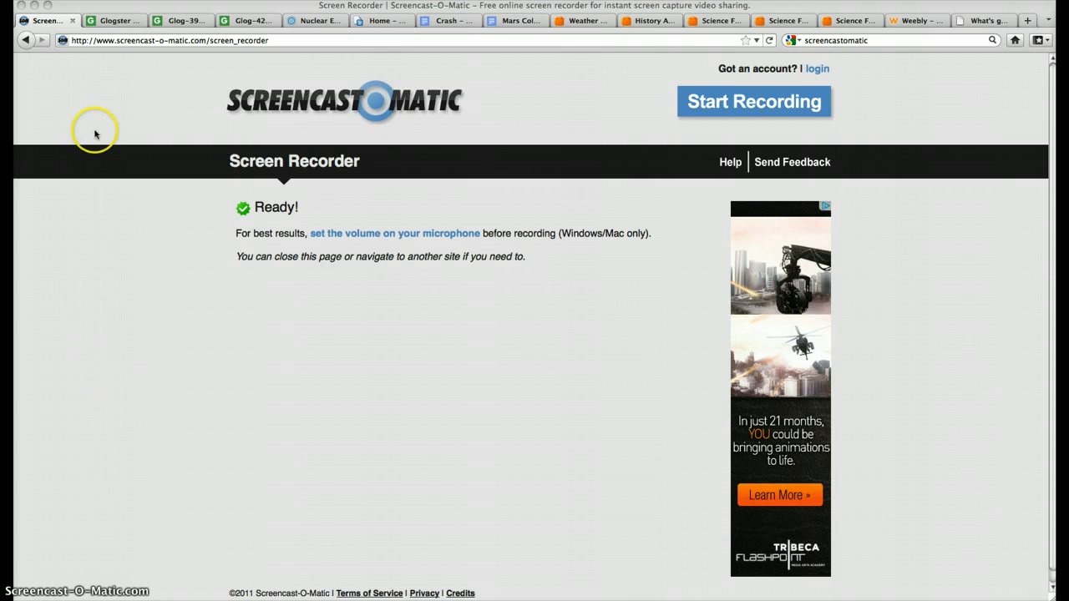
Step: Switch to the Glogster EDU home page and scroll to the student glogs gallery and Buzz
left_click(115, 20)
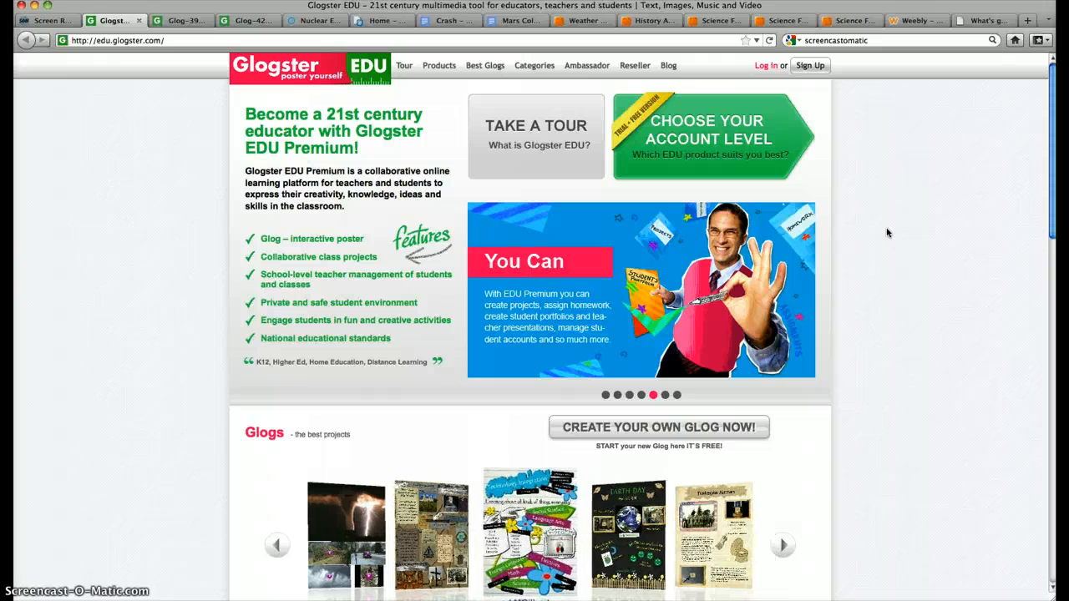
scroll("down", 3)
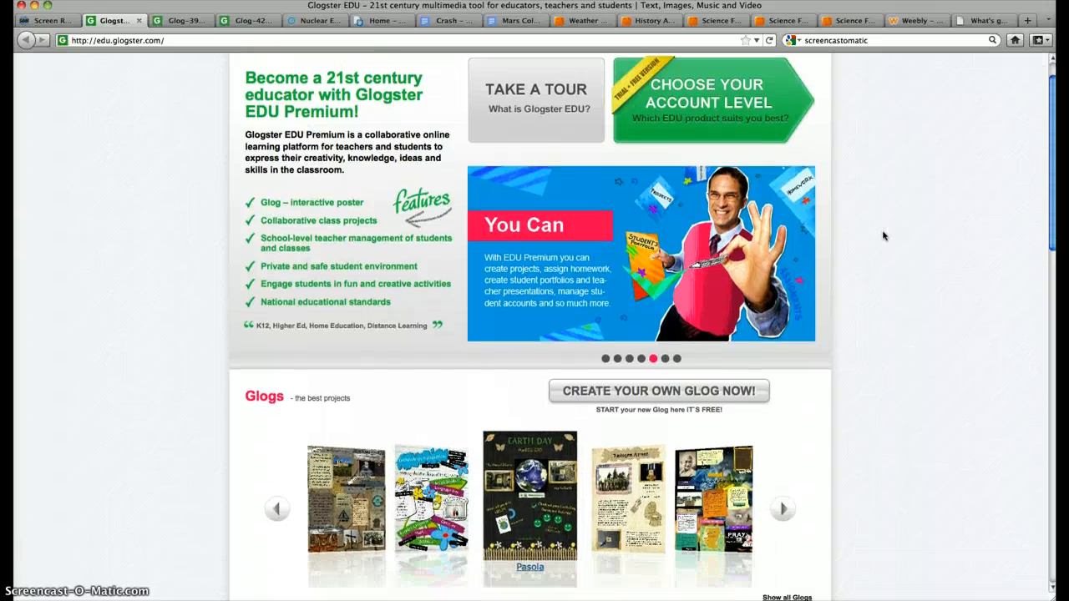
scroll("down", 3)
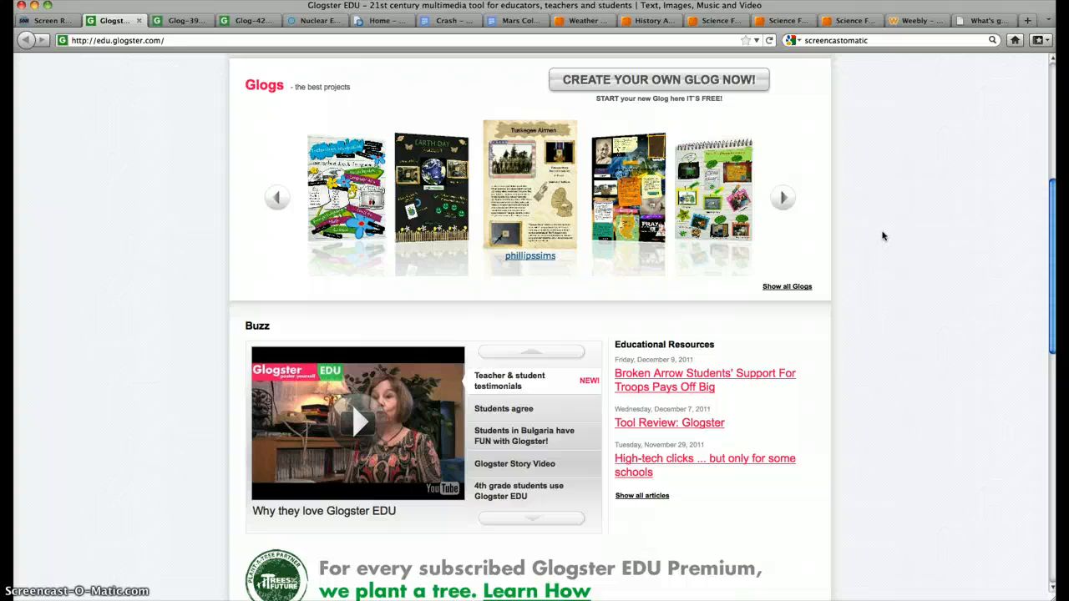
scroll("up", 3)
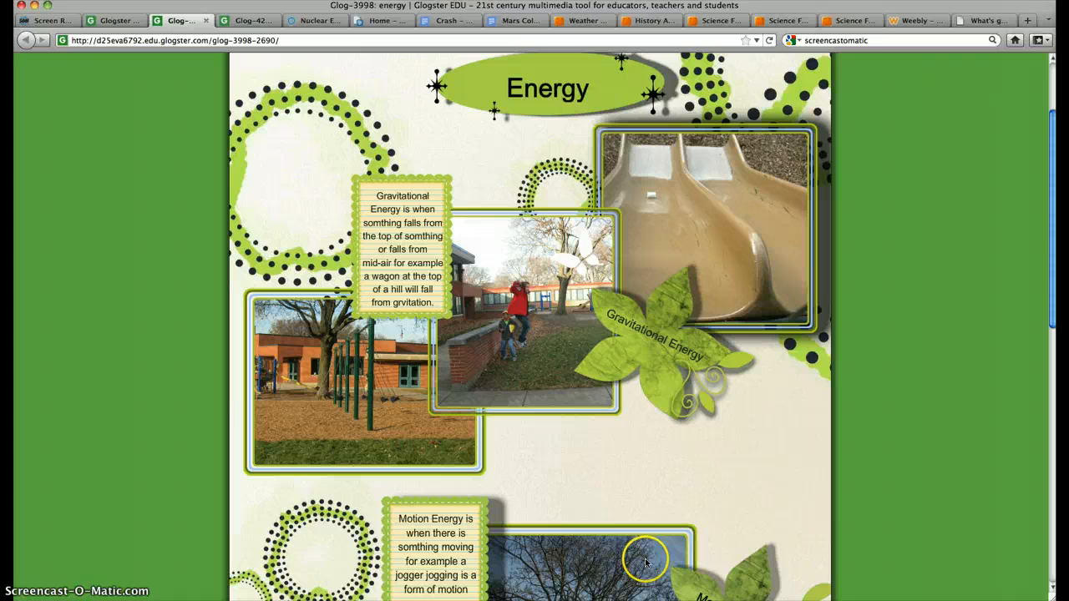
mouse_move(575, 269)
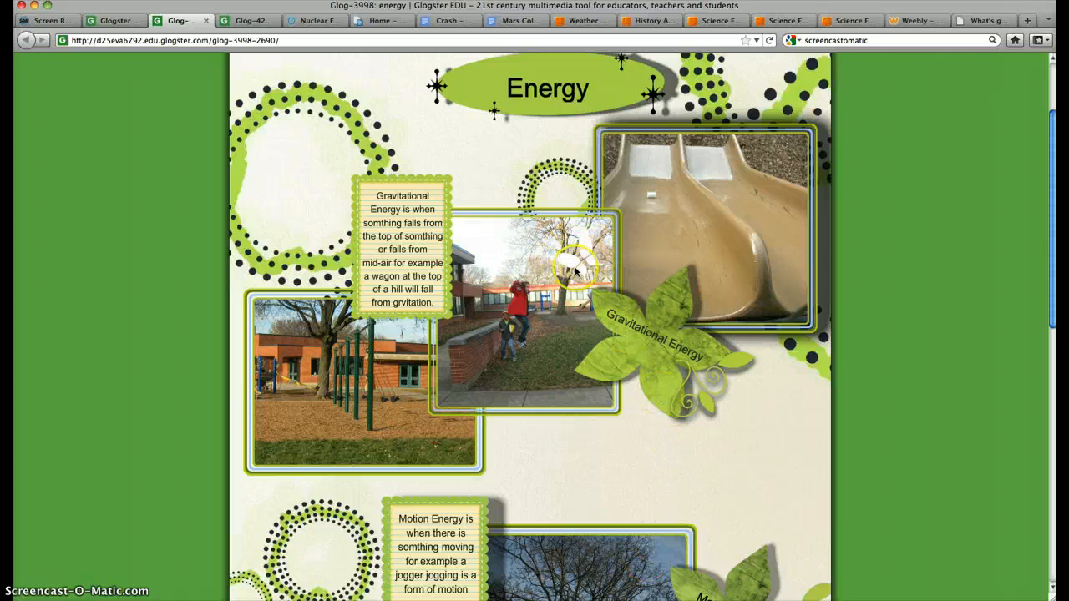
Step: Scroll down the Energy poster's gravitational and motion energy boxes and playground photos
scroll("down", 3)
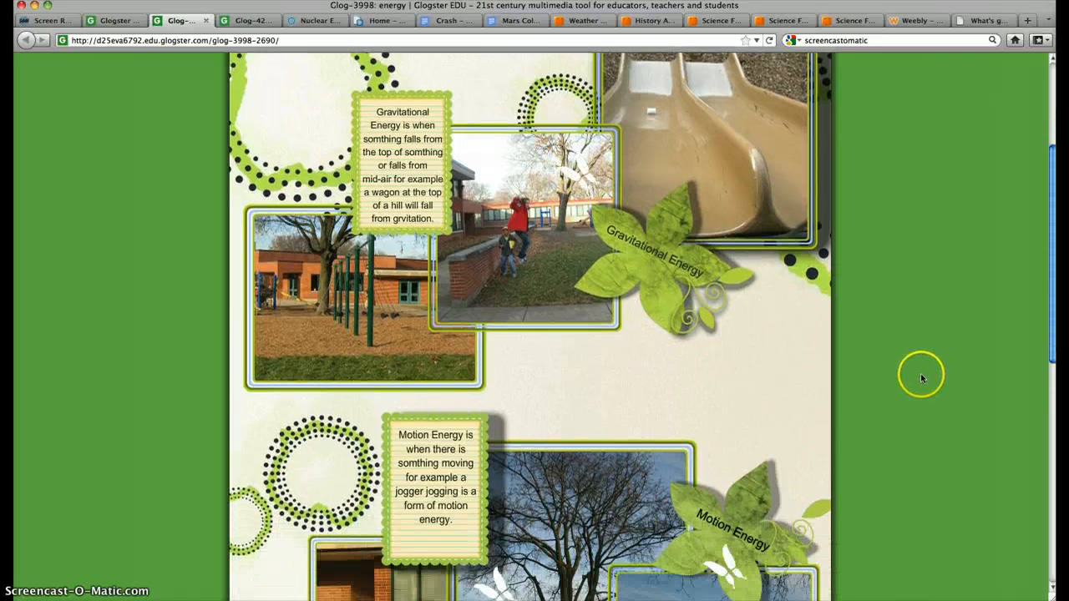
scroll("down", 3)
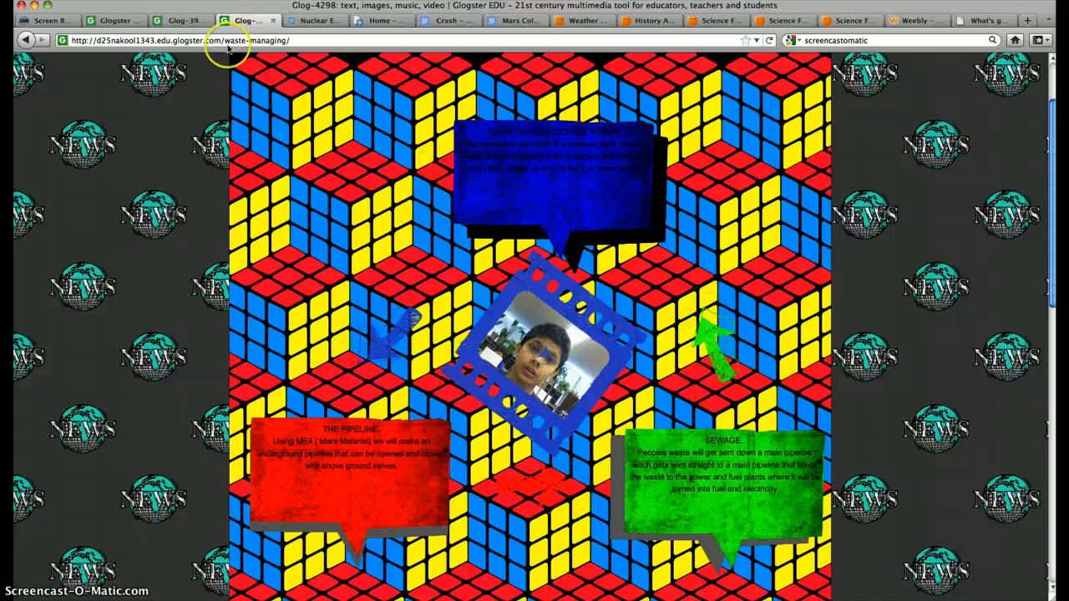
Step: Switch to the Glog-4298 waste-managing poster with its pipeline and sewage notes
left_click(315, 20)
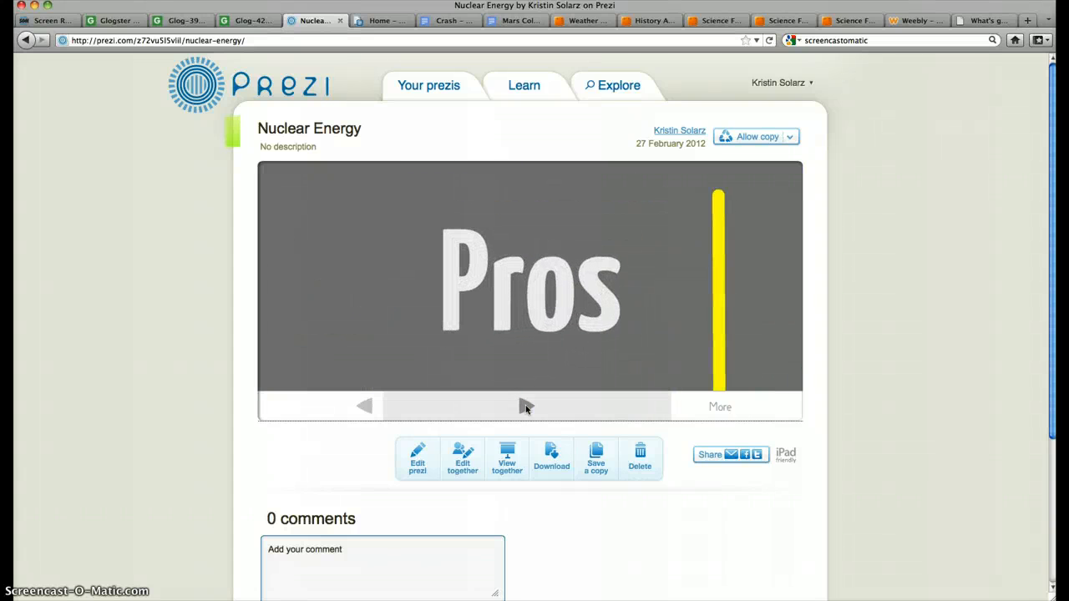
Step: Advance through the Nuclear Energy prezi's pros points to its list of cons
left_click(526, 406)
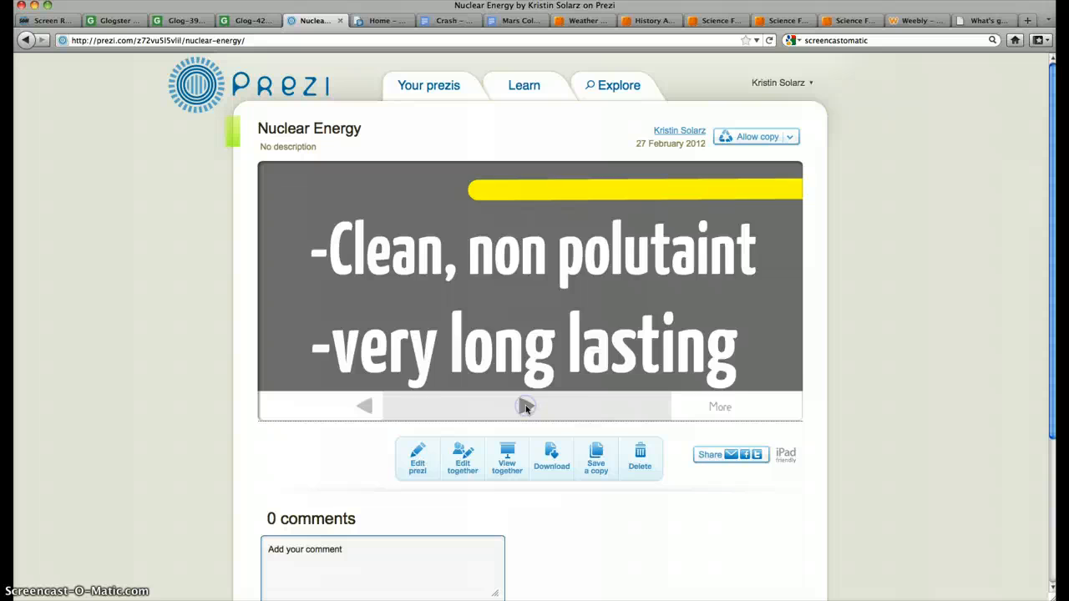
left_click(526, 406)
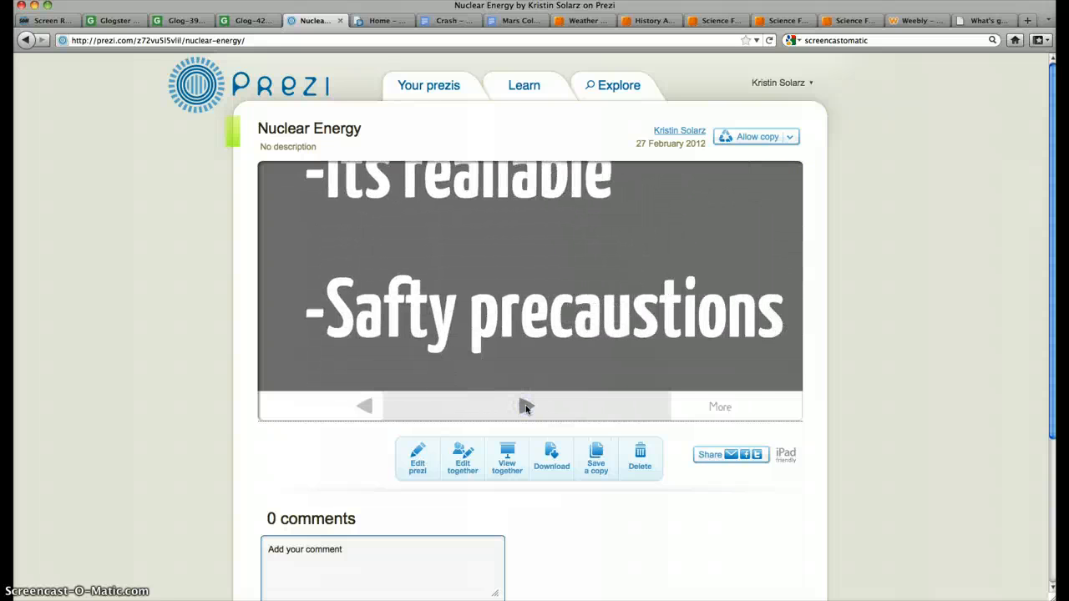
left_click(526, 406)
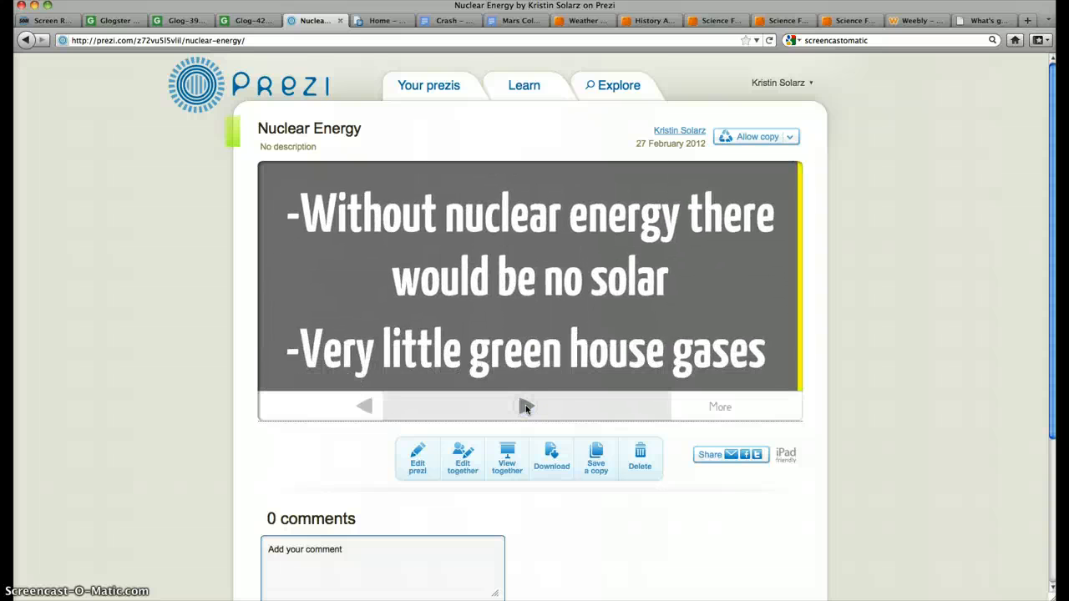
left_click(526, 406)
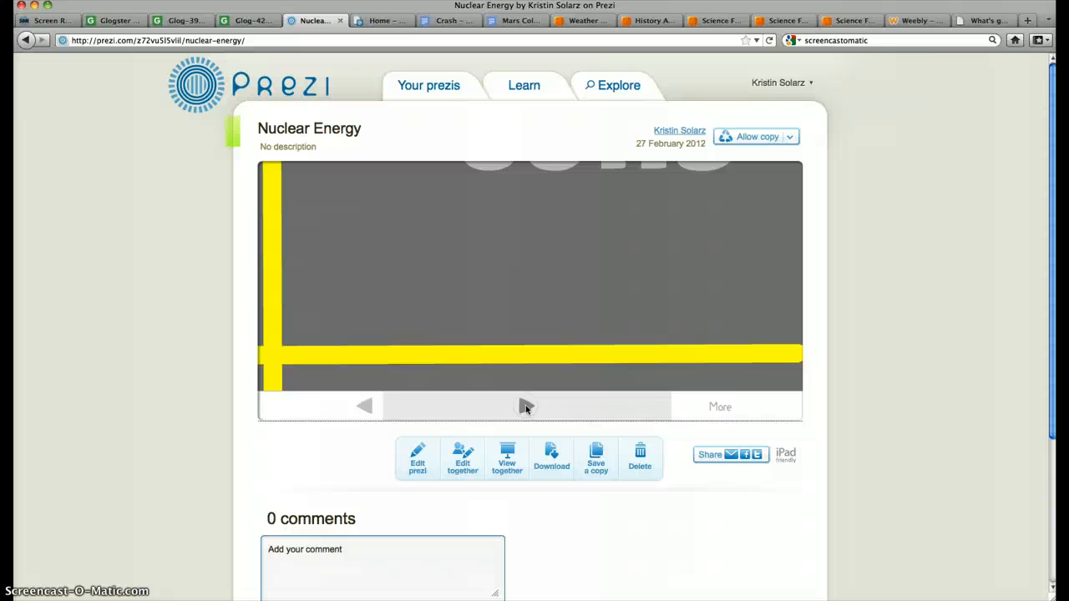
left_click(527, 407)
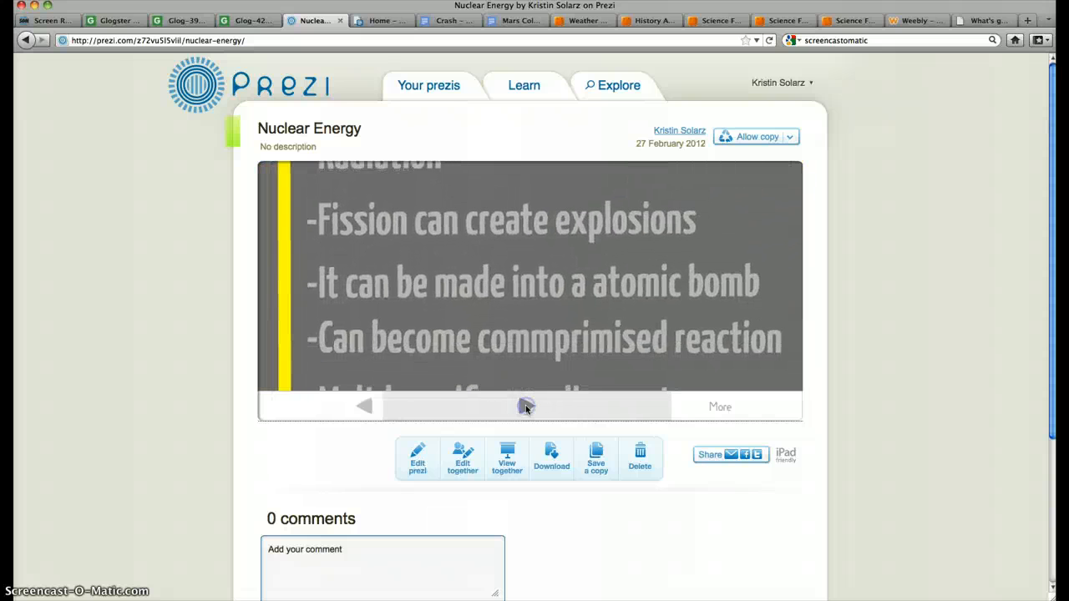
Step: Step through the resource-cost and environmental-effects questions and their answers
left_click(525, 407)
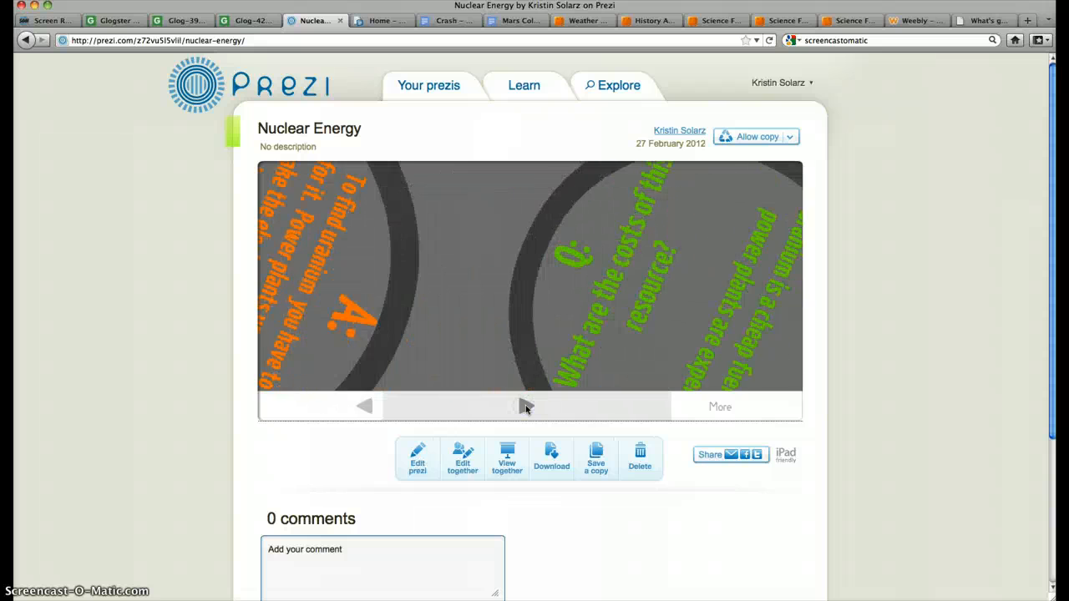
left_click(526, 406)
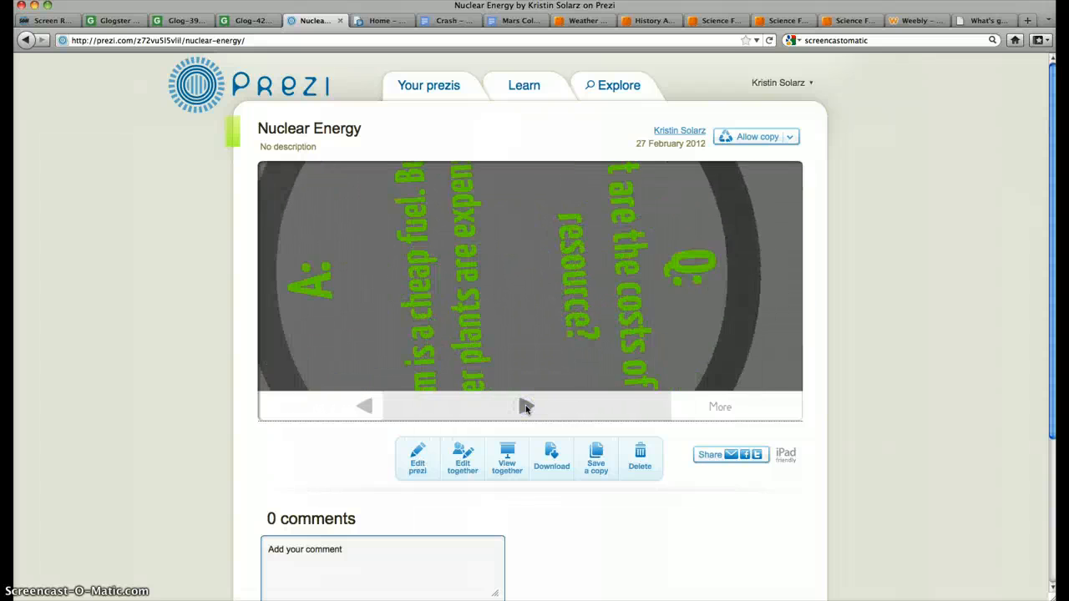
left_click(526, 406)
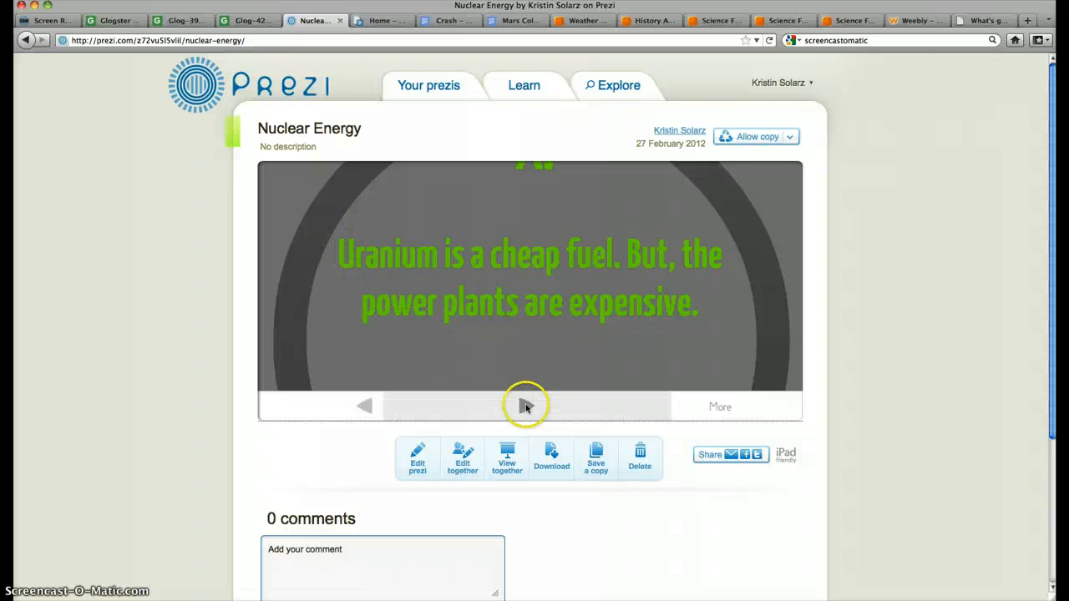
left_click(526, 406)
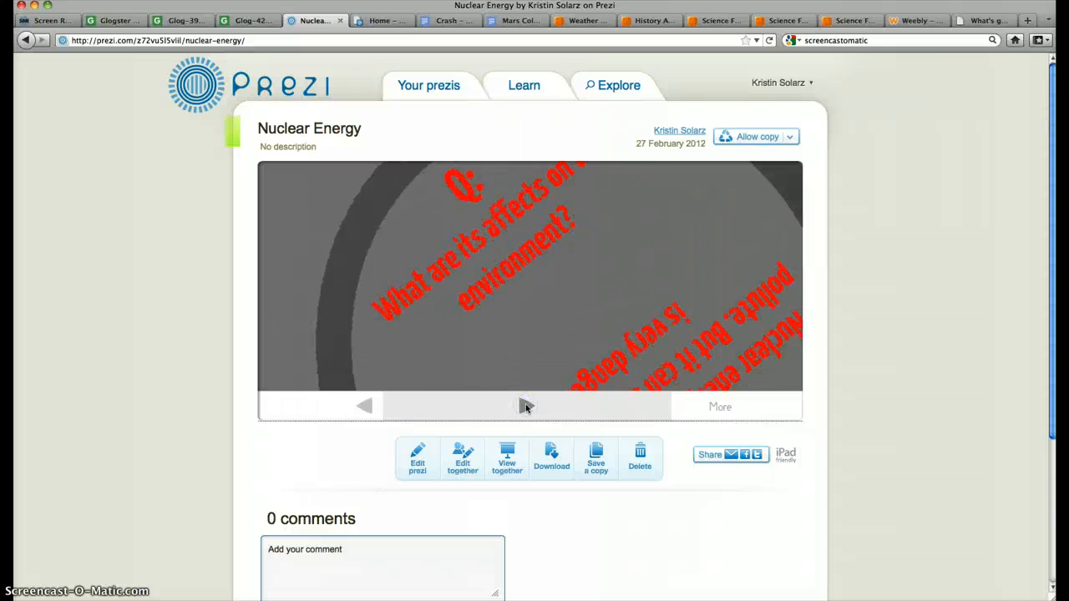
left_click(525, 406)
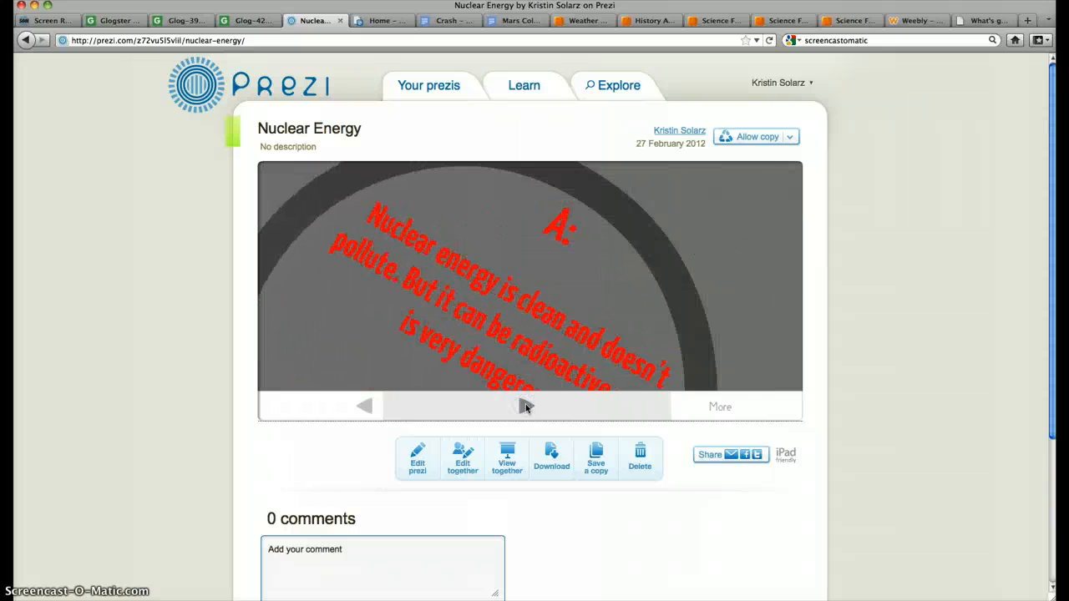
Step: Step through continuing use, past uses and the uranium definition of nuclear
left_click(527, 406)
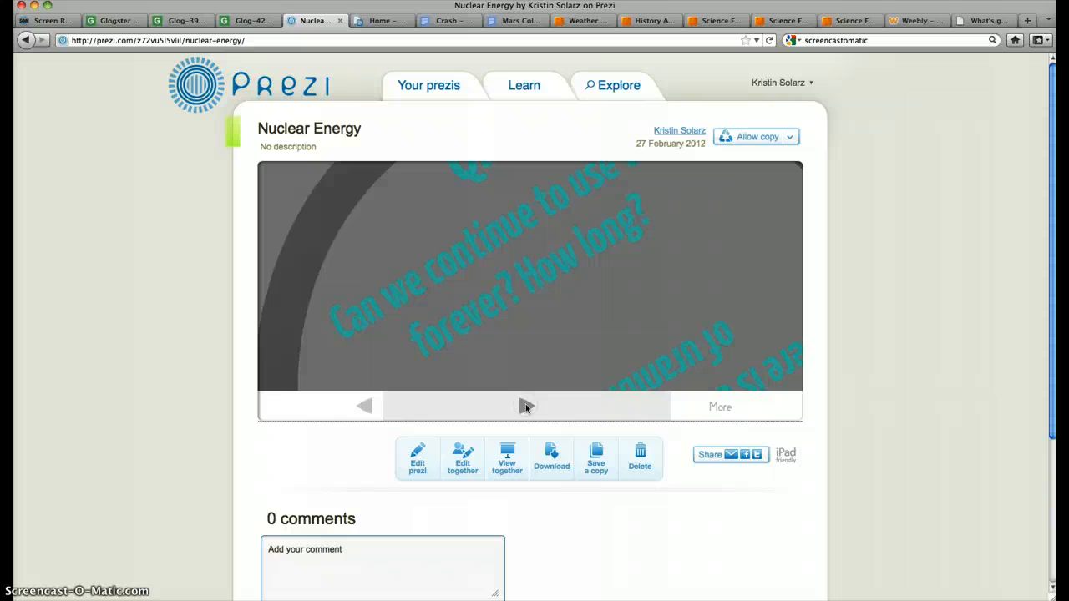
left_click(526, 407)
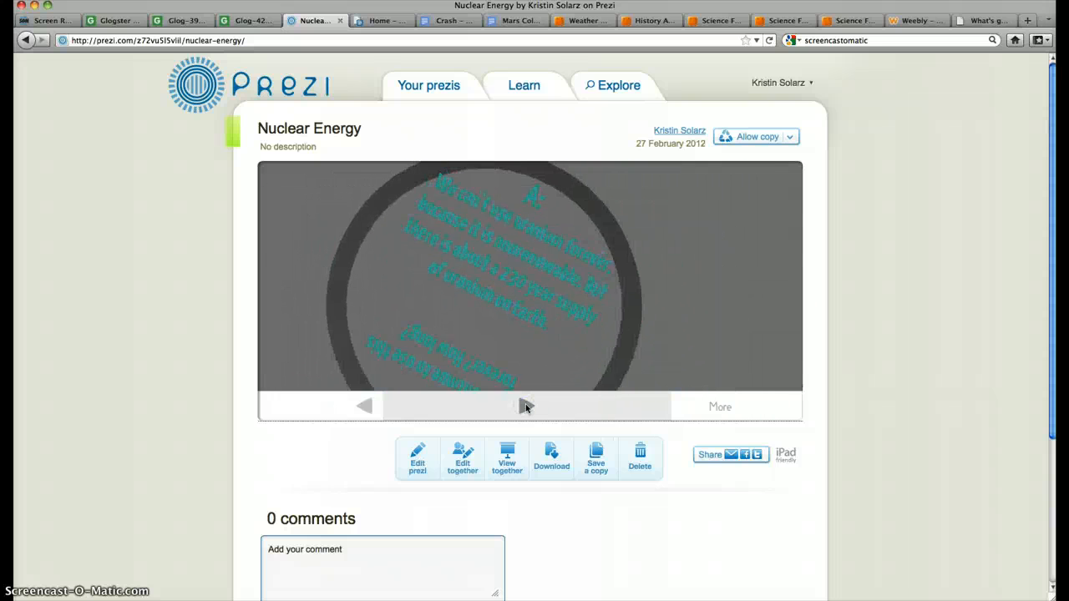
left_click(527, 406)
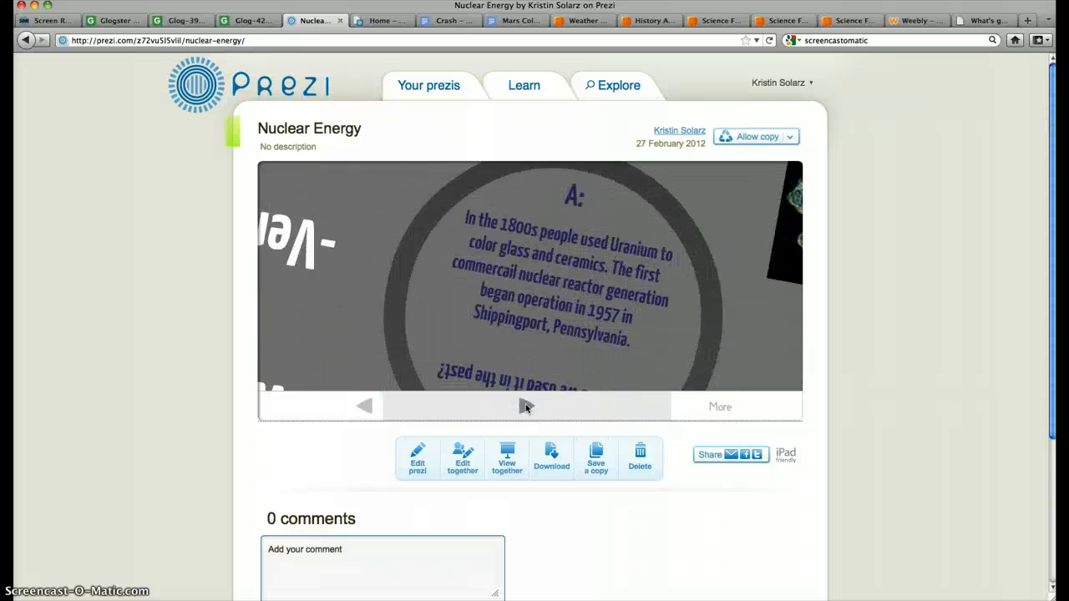
left_click(527, 405)
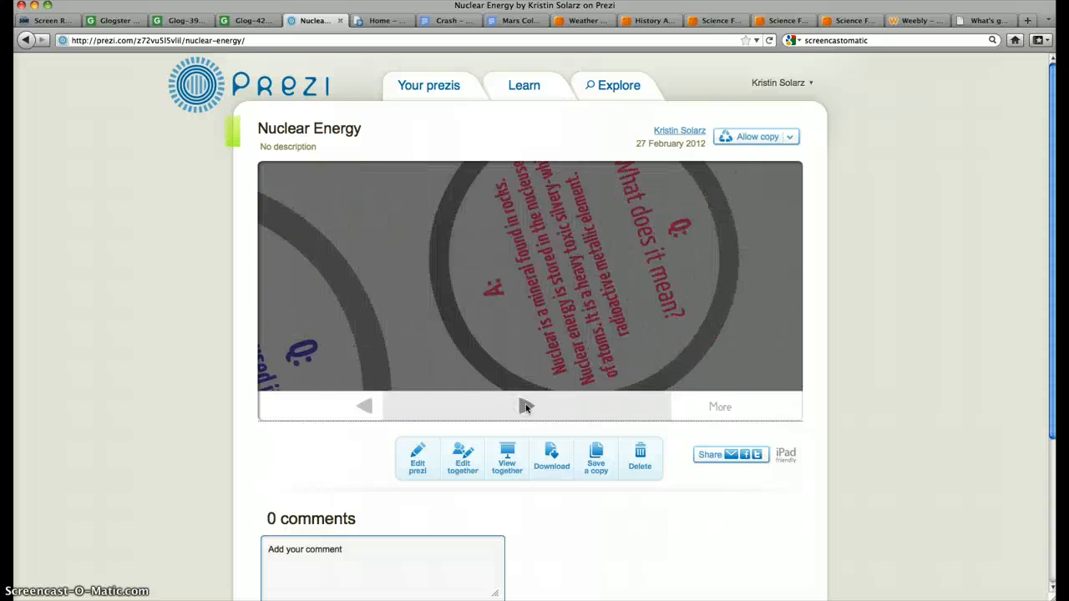
left_click(526, 406)
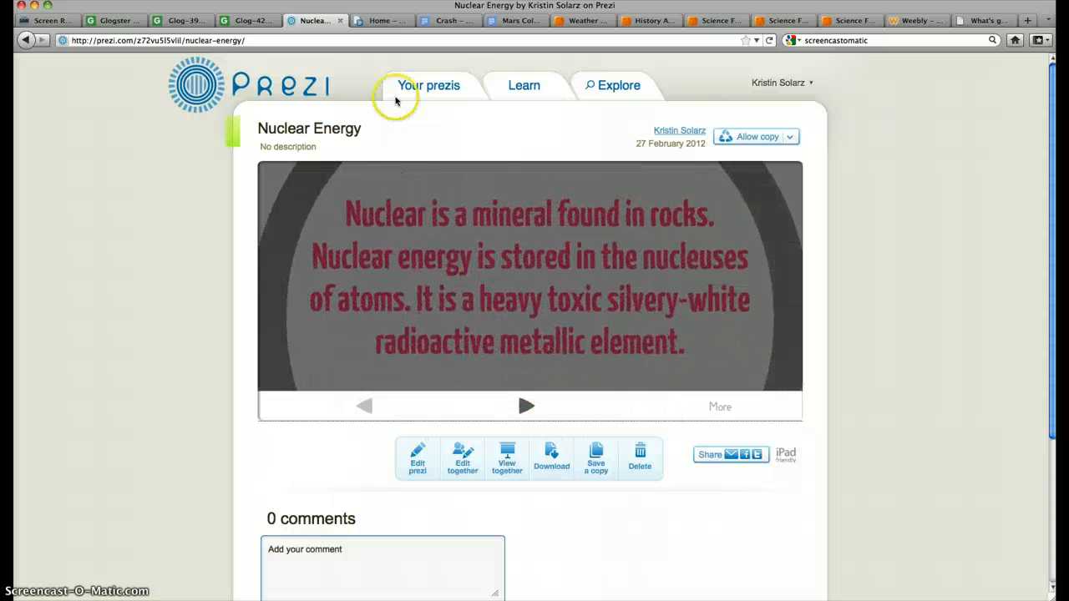
Step: Go from the Google Docs document list to the Crash story document
left_click(380, 20)
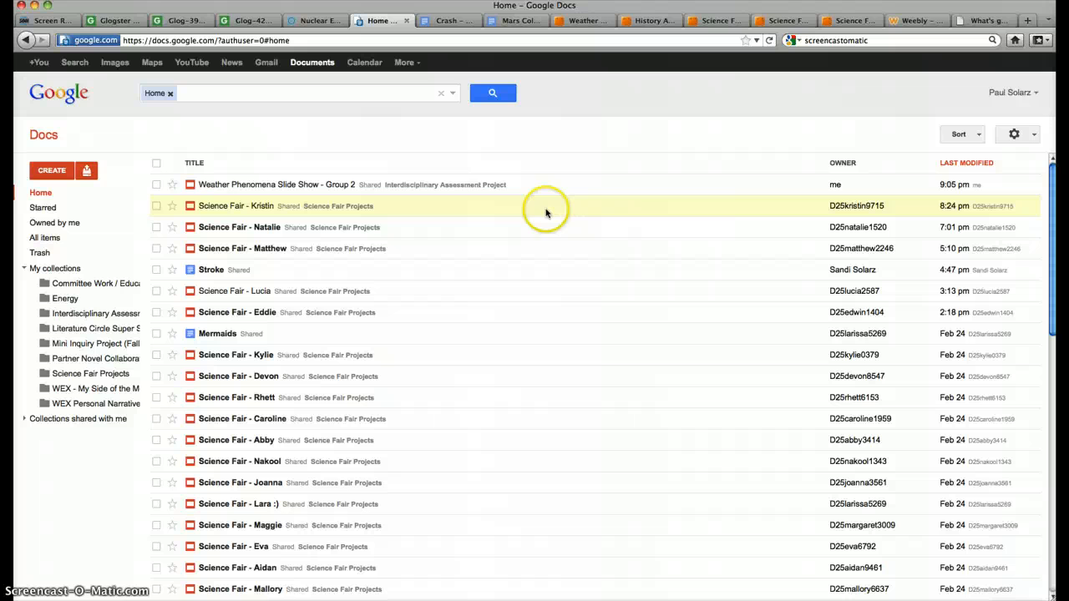
mouse_move(214, 134)
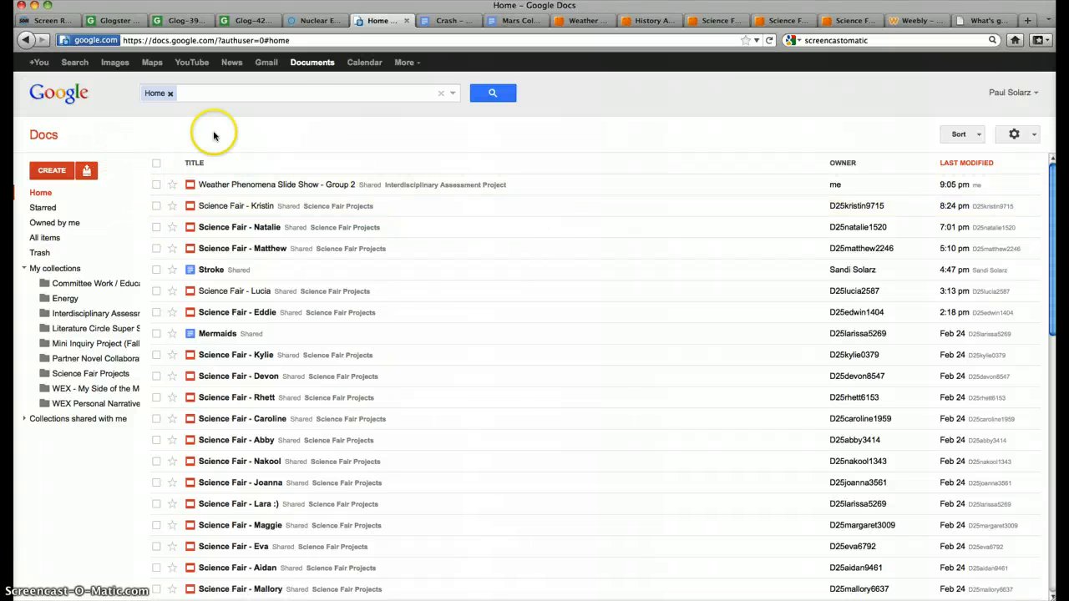
mouse_move(226, 129)
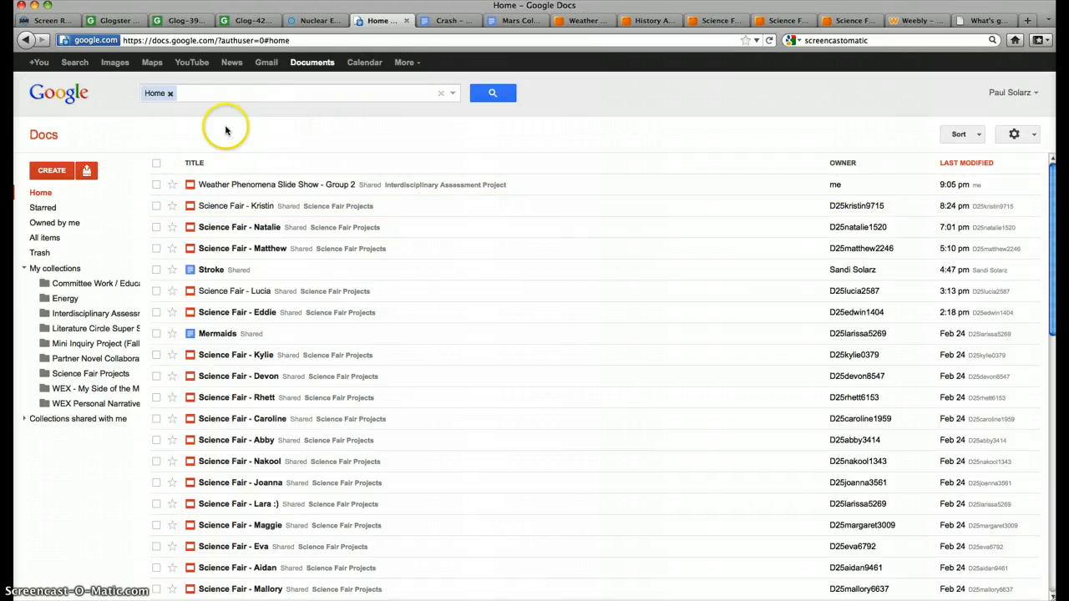
mouse_move(456, 20)
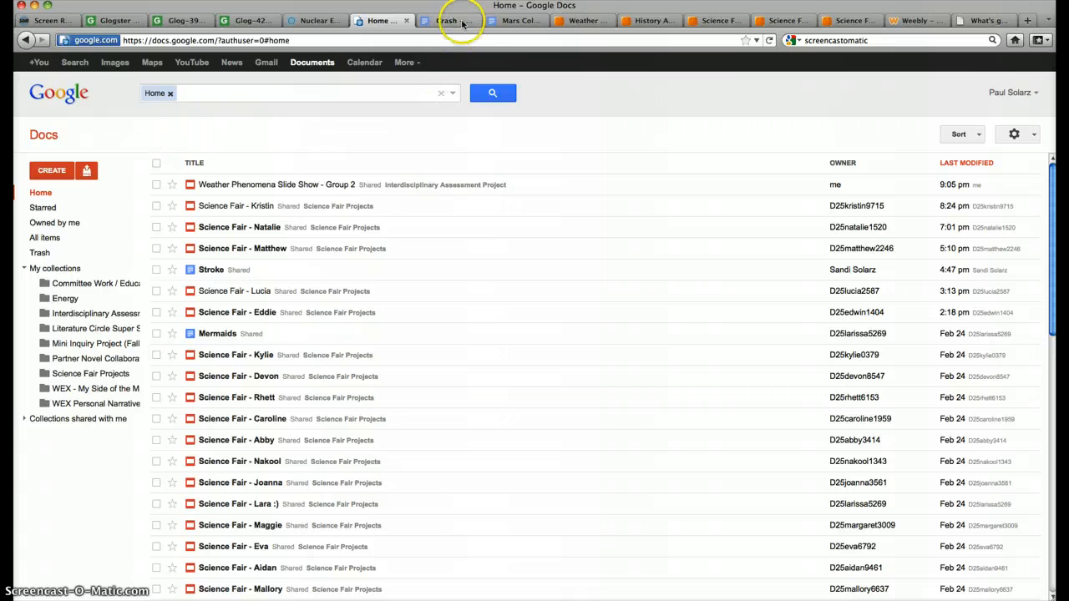
left_click(449, 20)
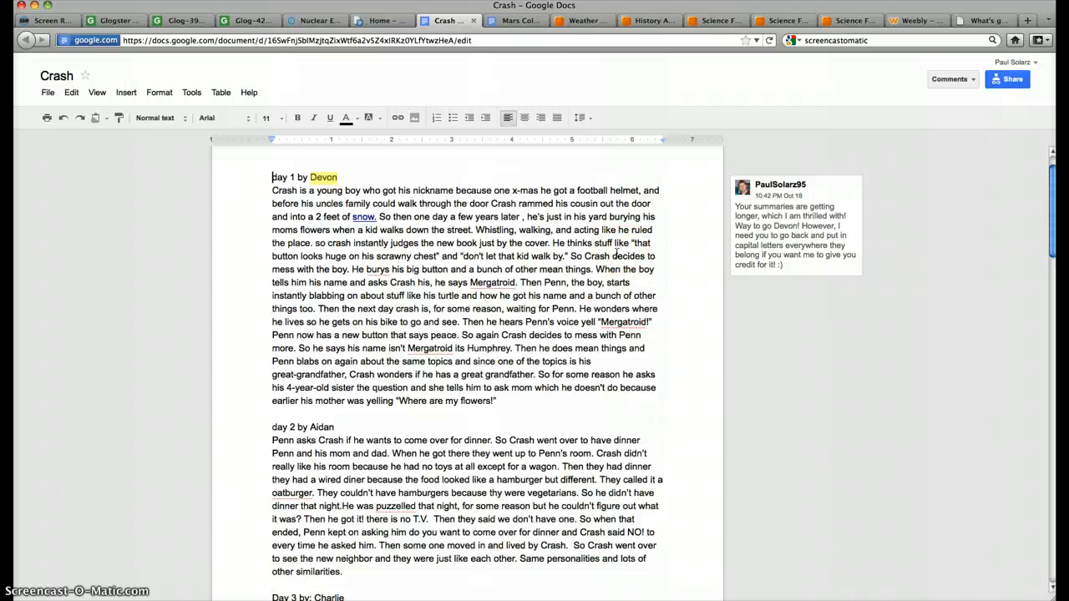
mouse_move(688, 311)
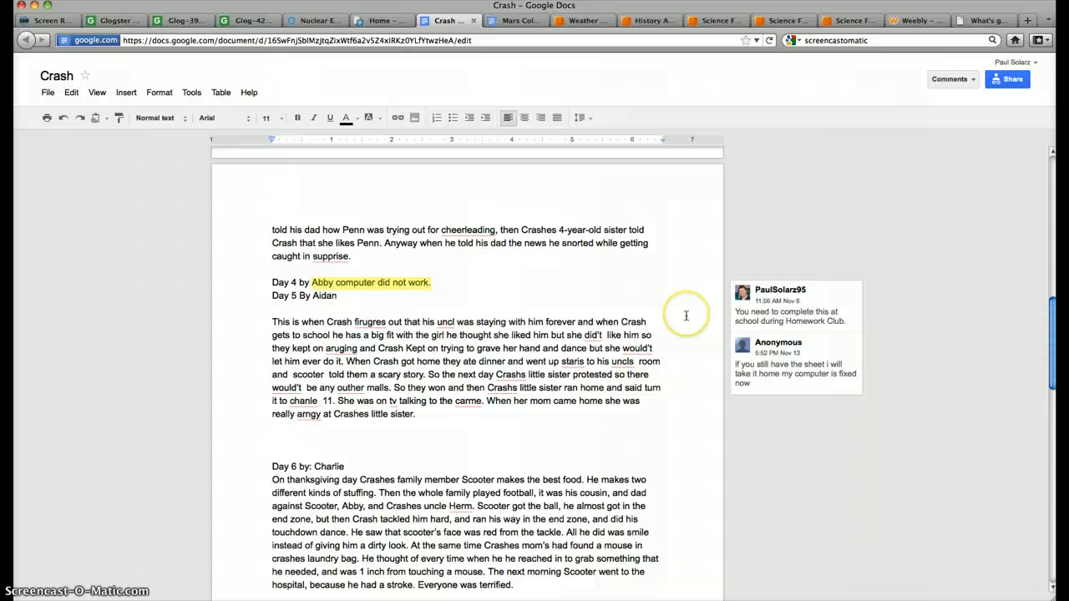
Step: Scroll the Crash story down to Day 10, then switch to the Mars Colony Constitution
scroll("down", 3)
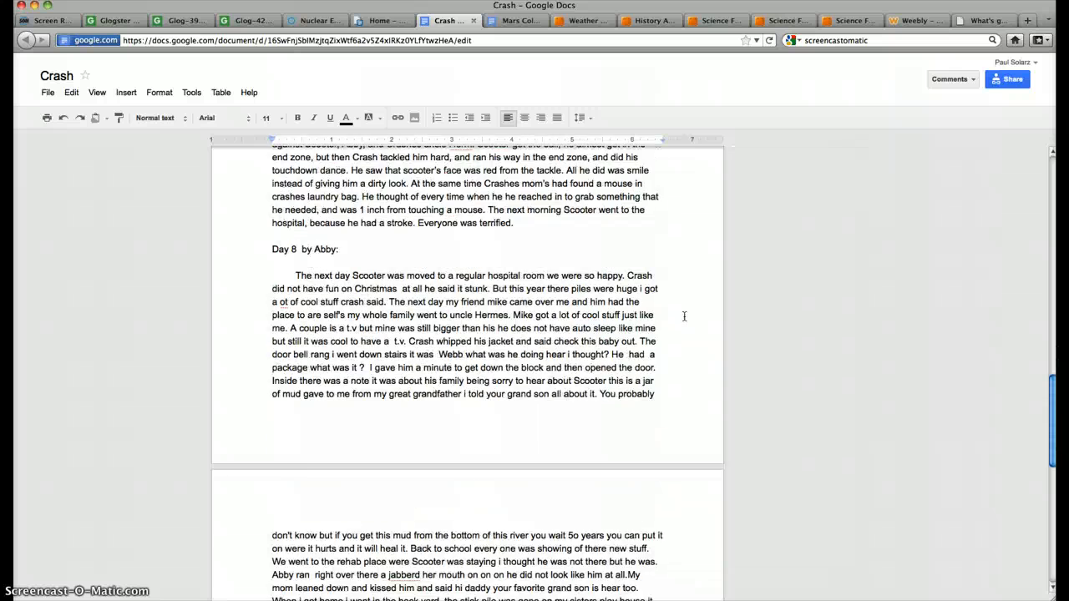
scroll("down", 3)
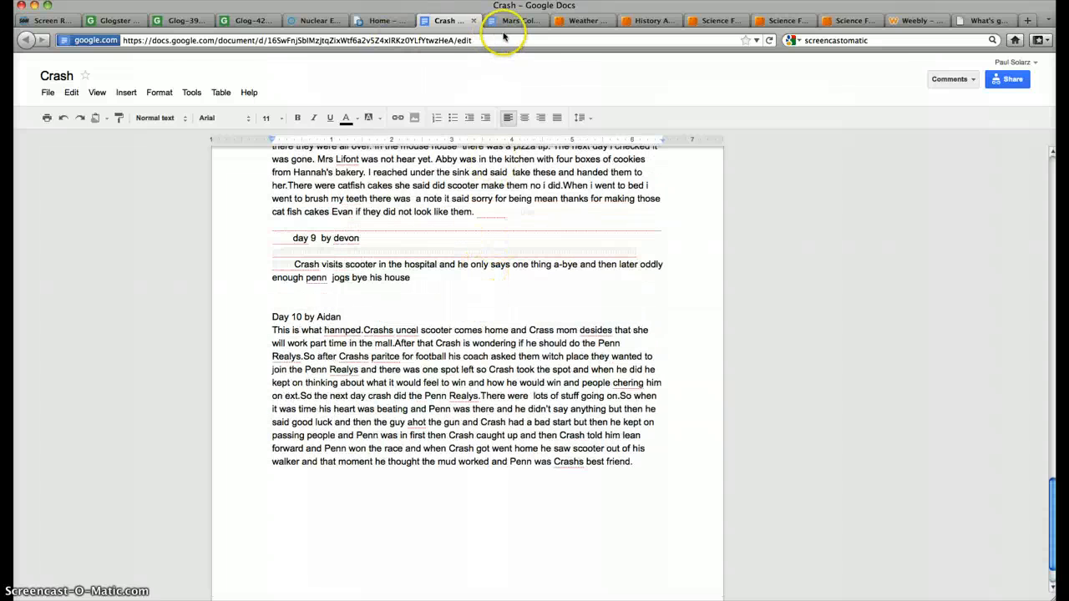
left_click(511, 20)
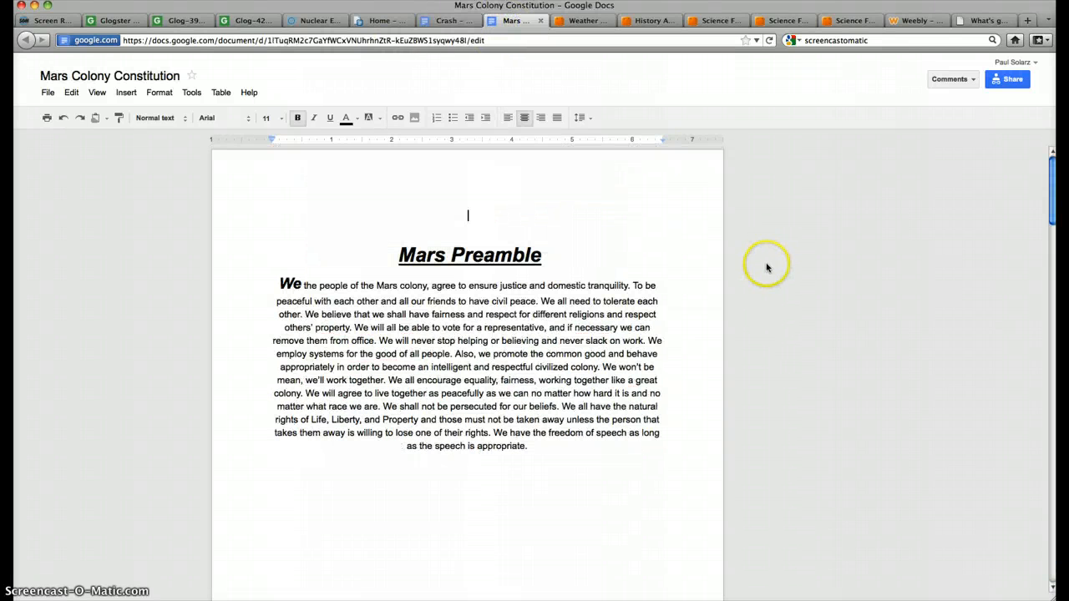
mouse_move(760, 276)
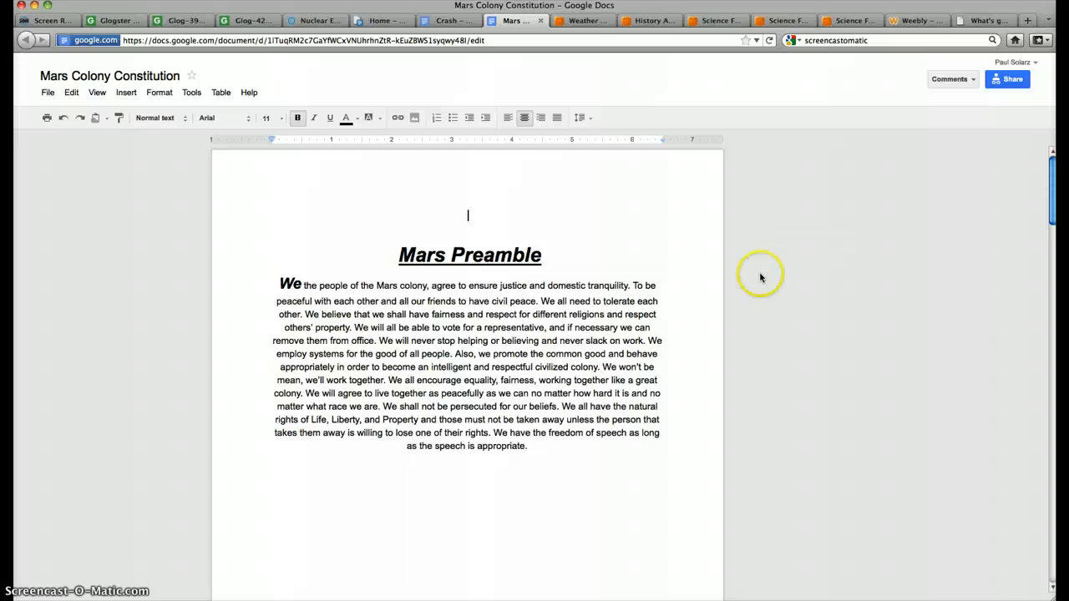
mouse_move(493, 232)
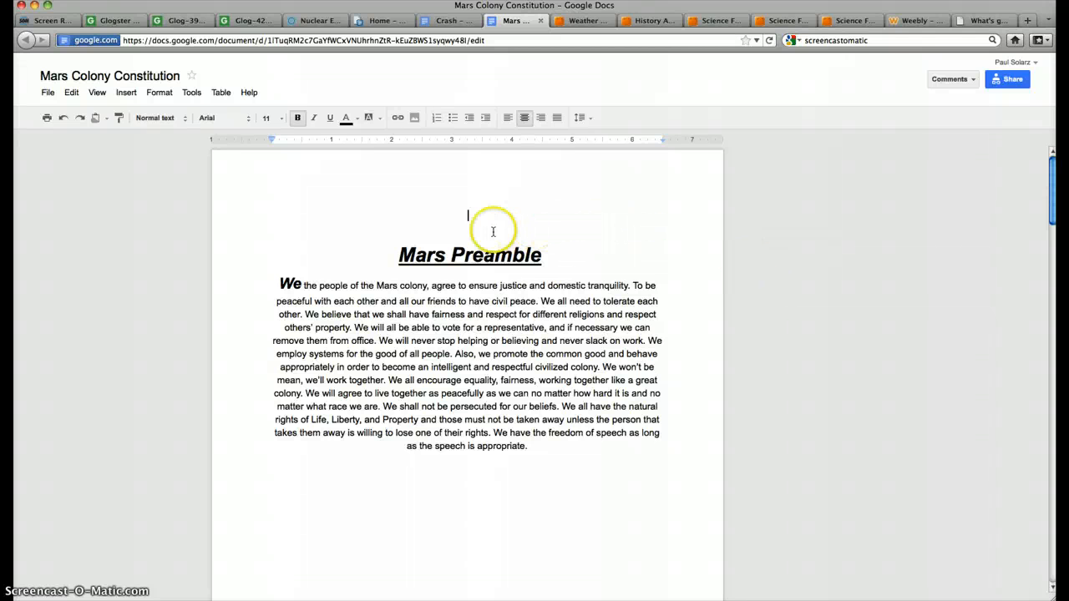
mouse_move(696, 243)
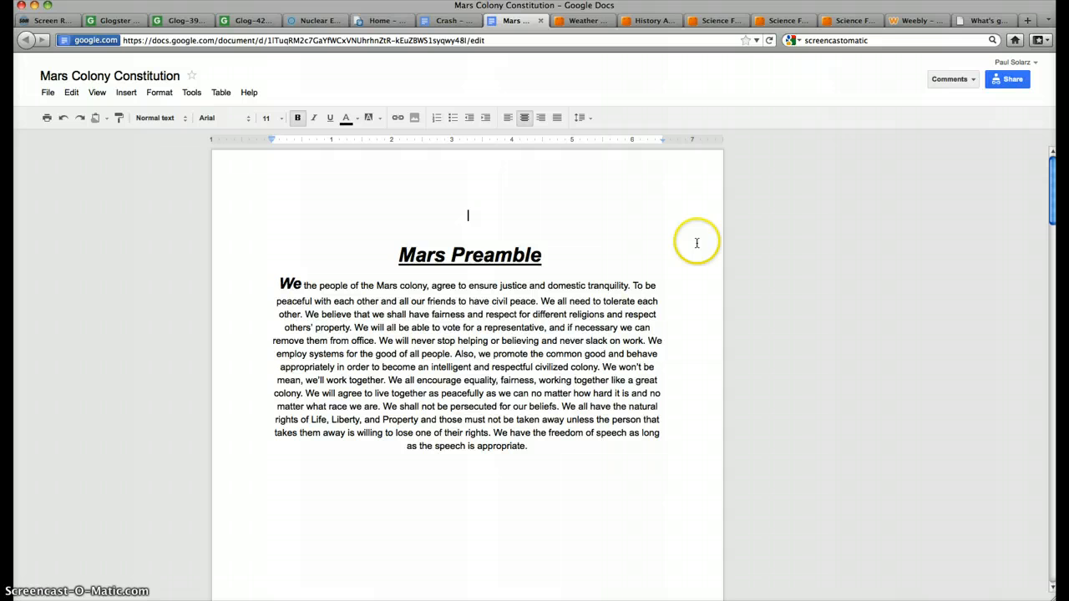
mouse_move(692, 249)
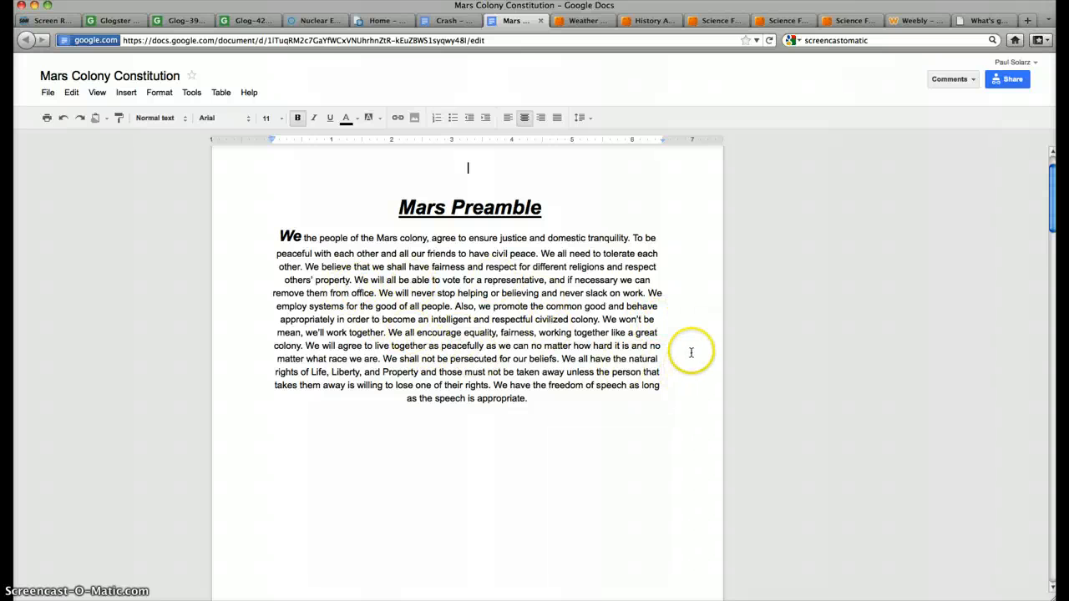
Step: Scroll the Mars Colony Constitution through Articles 1 and 2 to Article 3
scroll("down", 3)
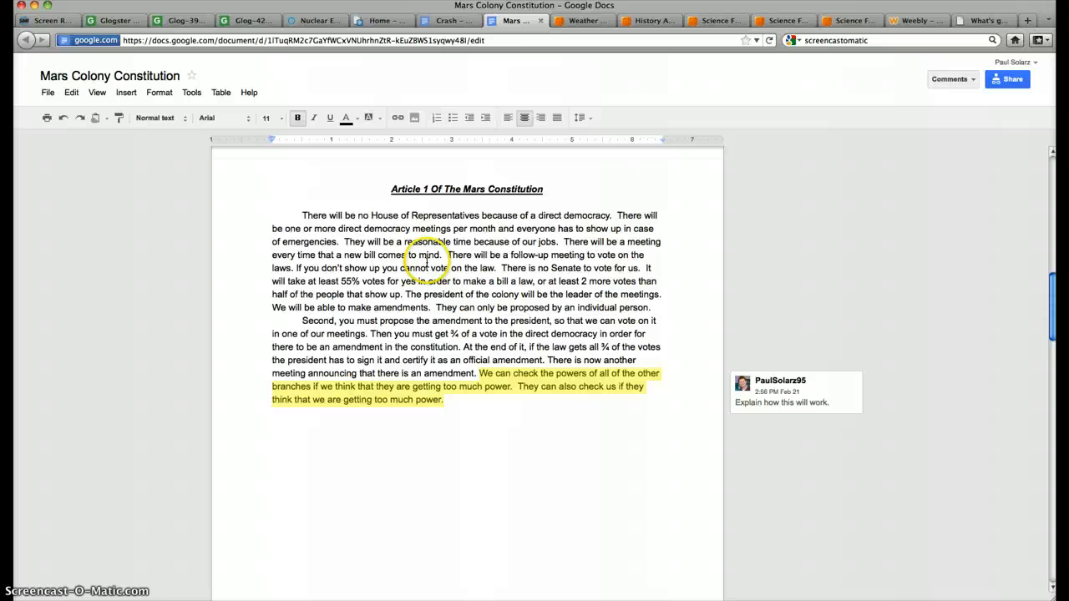
scroll("down", 3)
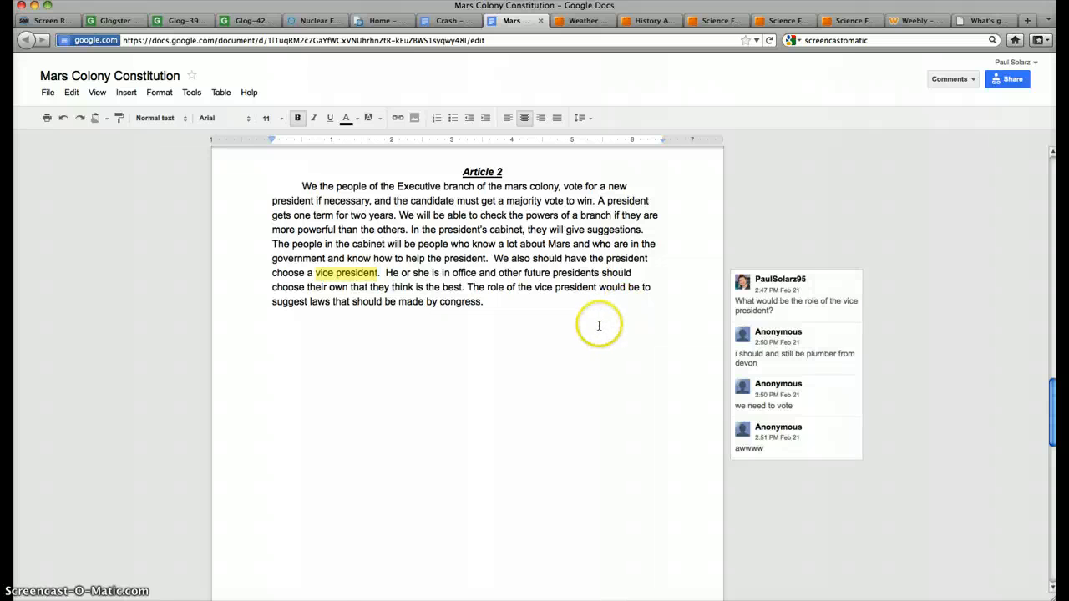
scroll("down", 3)
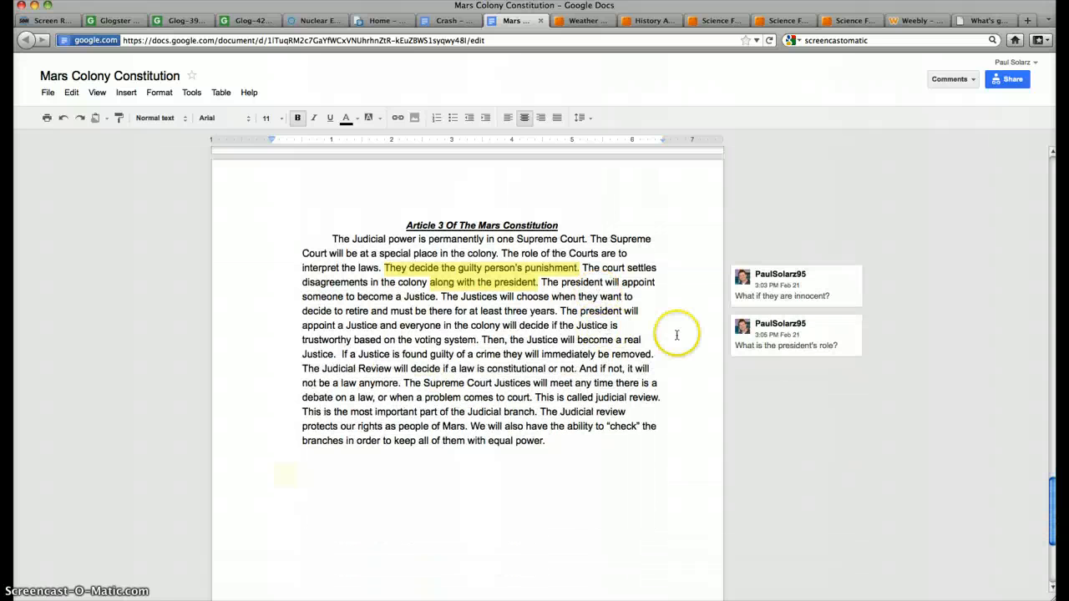
mouse_move(517, 293)
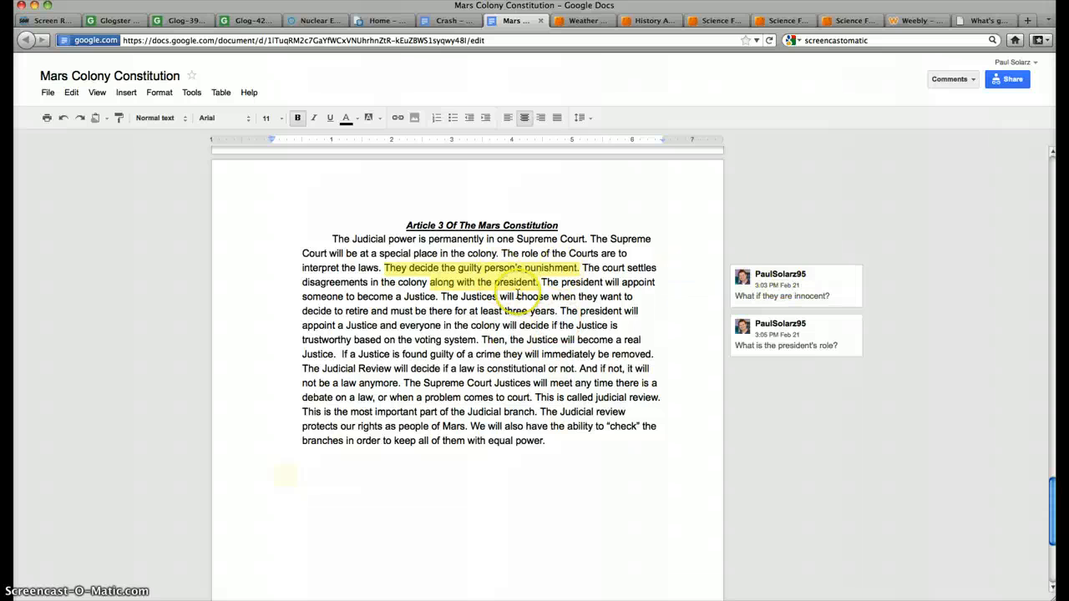
mouse_move(522, 92)
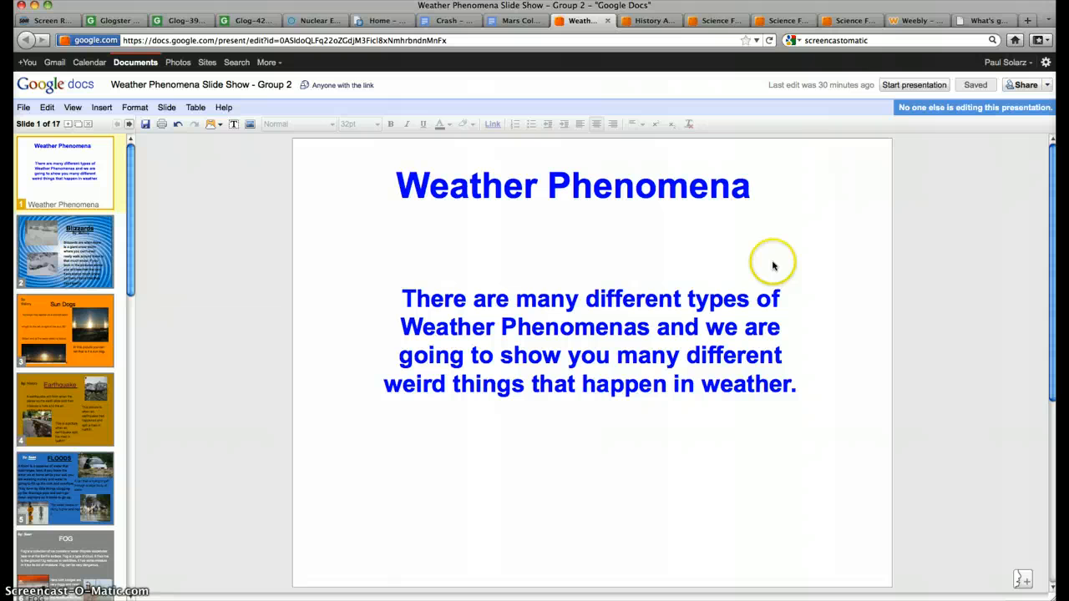
mouse_move(63, 172)
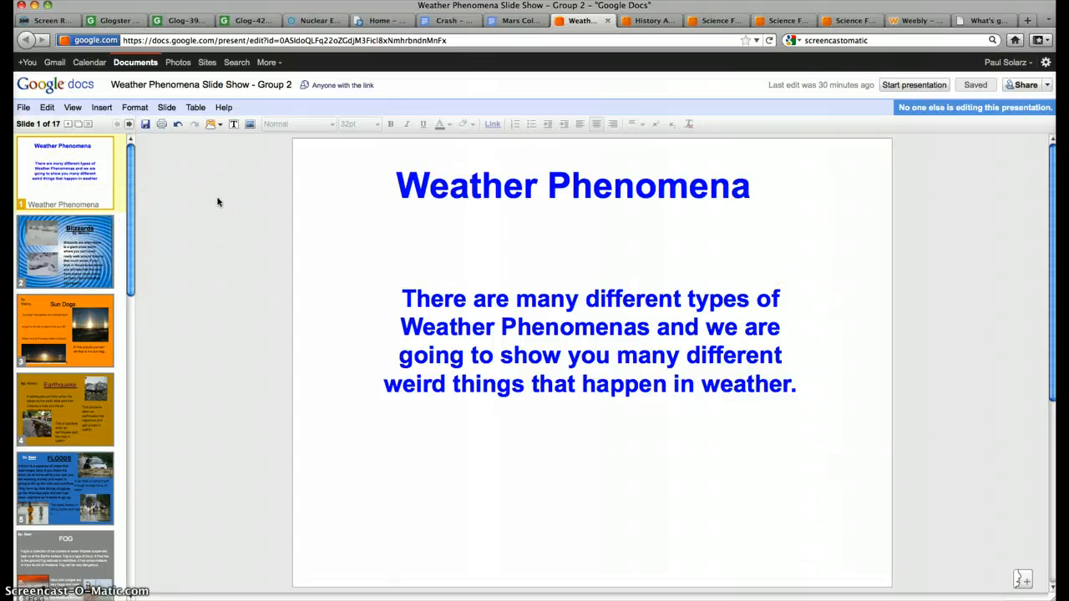
Step: Jump to Weather Phenomena's thank-you slide 17, then switch to the History Alive study guide
left_click(65, 250)
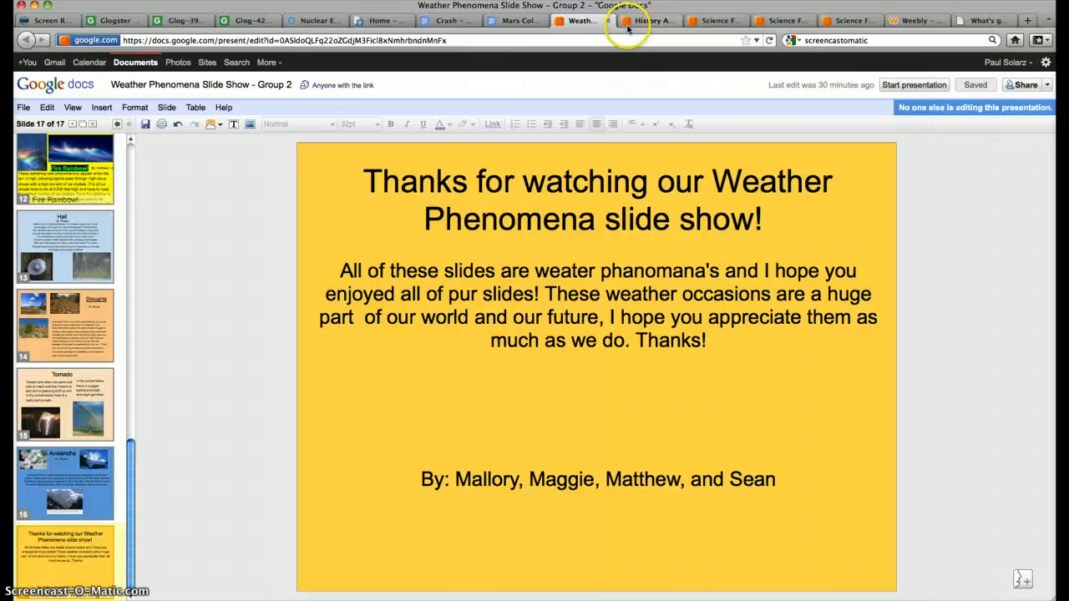
left_click(649, 20)
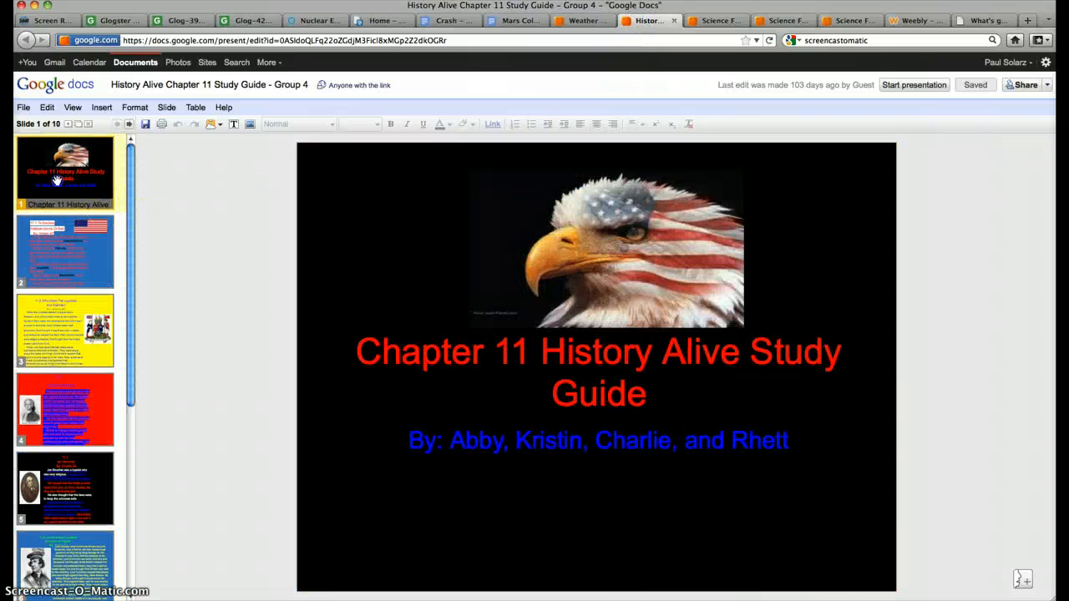
mouse_move(200, 184)
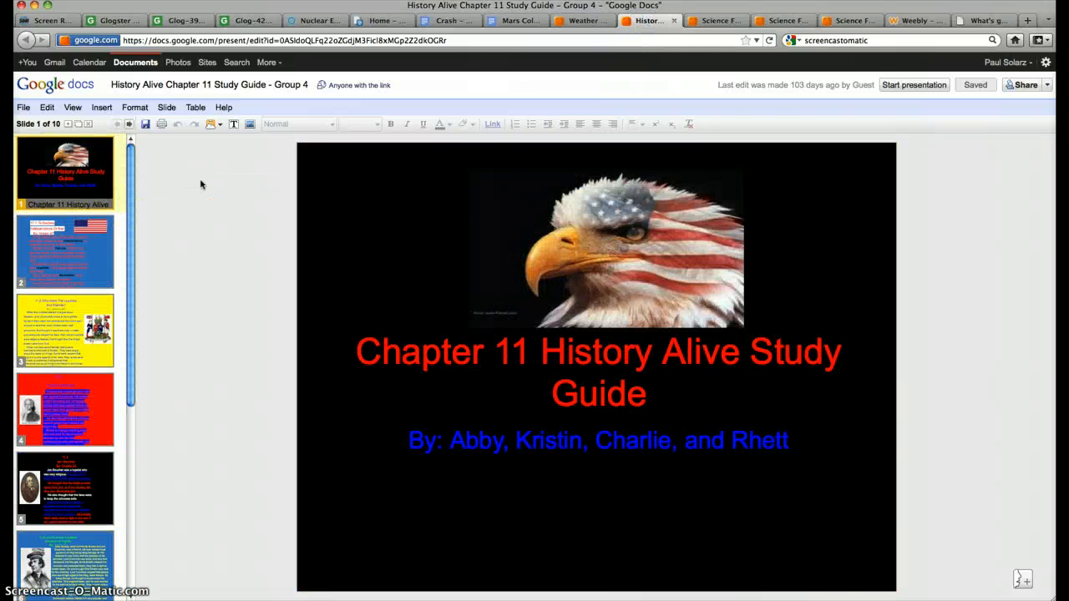
Step: View the study guide's slide 10 summary, then switch to Science Fair - Lucia
left_click(66, 330)
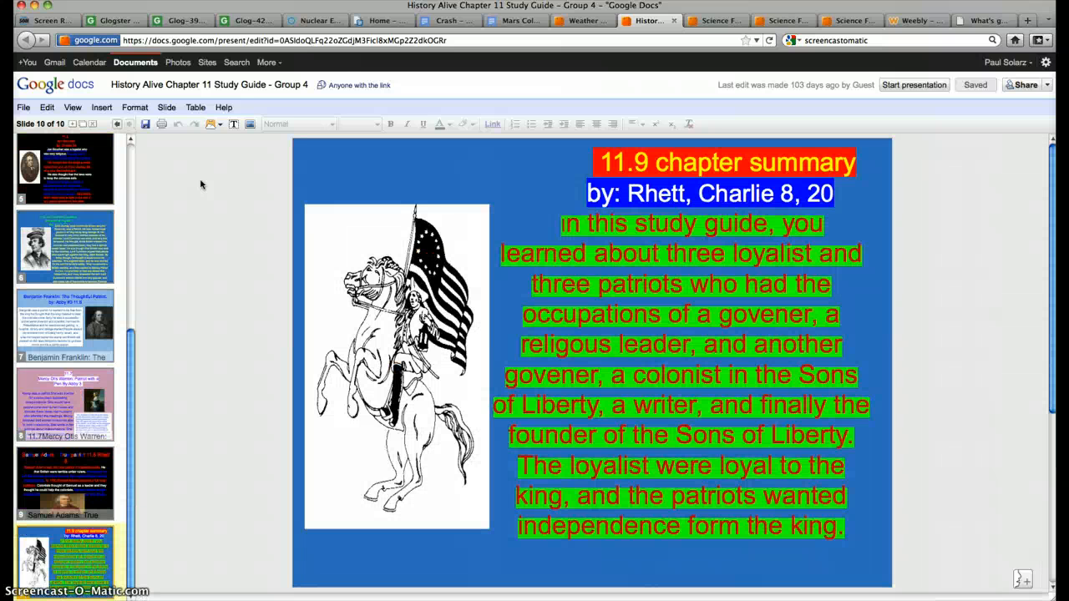
mouse_move(670, 45)
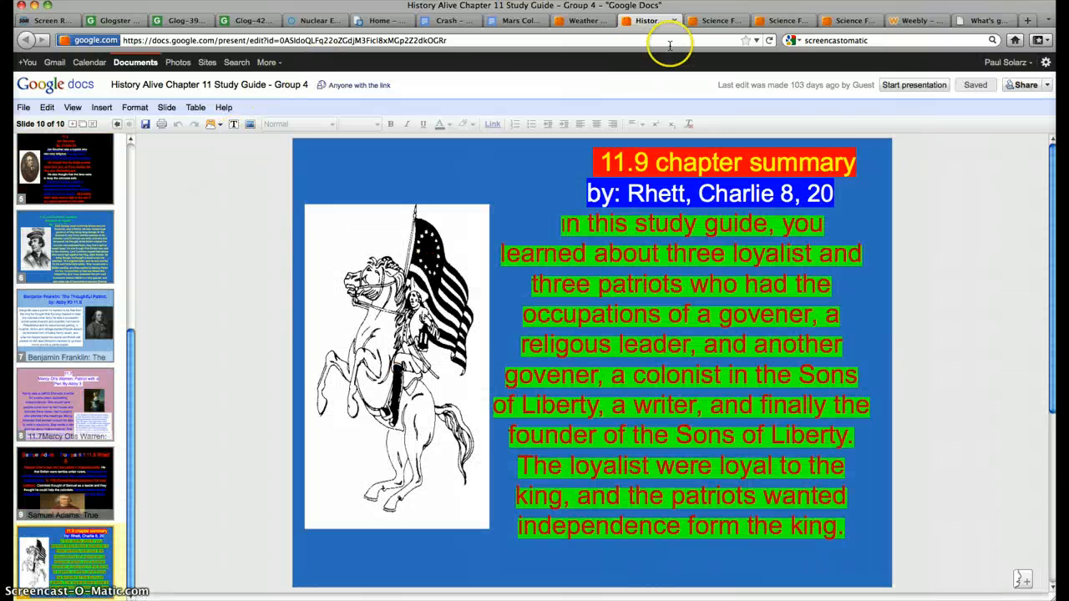
left_click(714, 20)
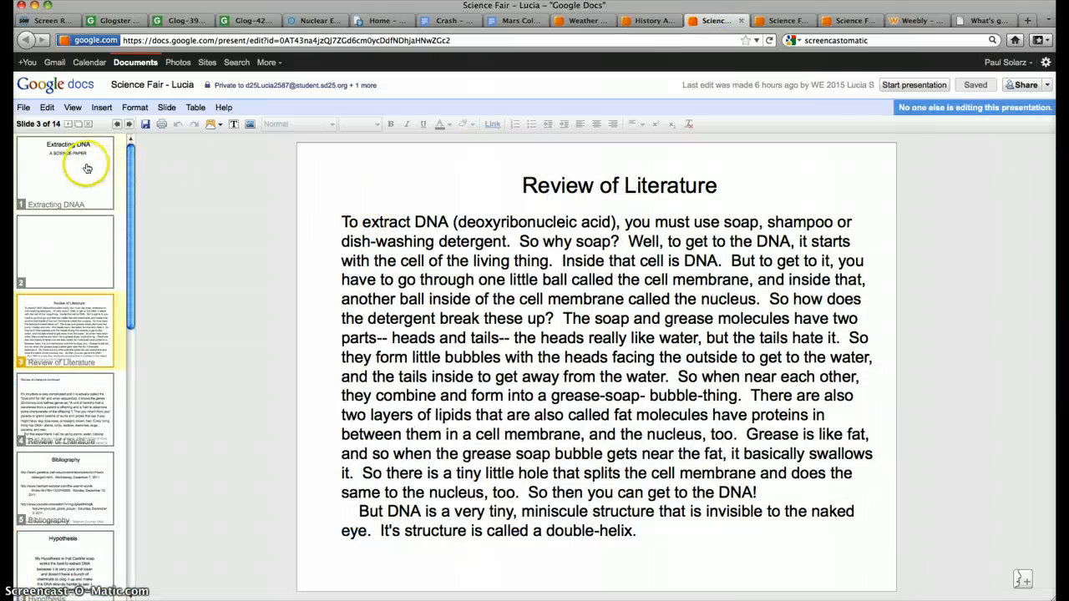
Step: Skim Lucia's blank, Materials and Results slides, then open Science Fair - Kristin
left_click(65, 250)
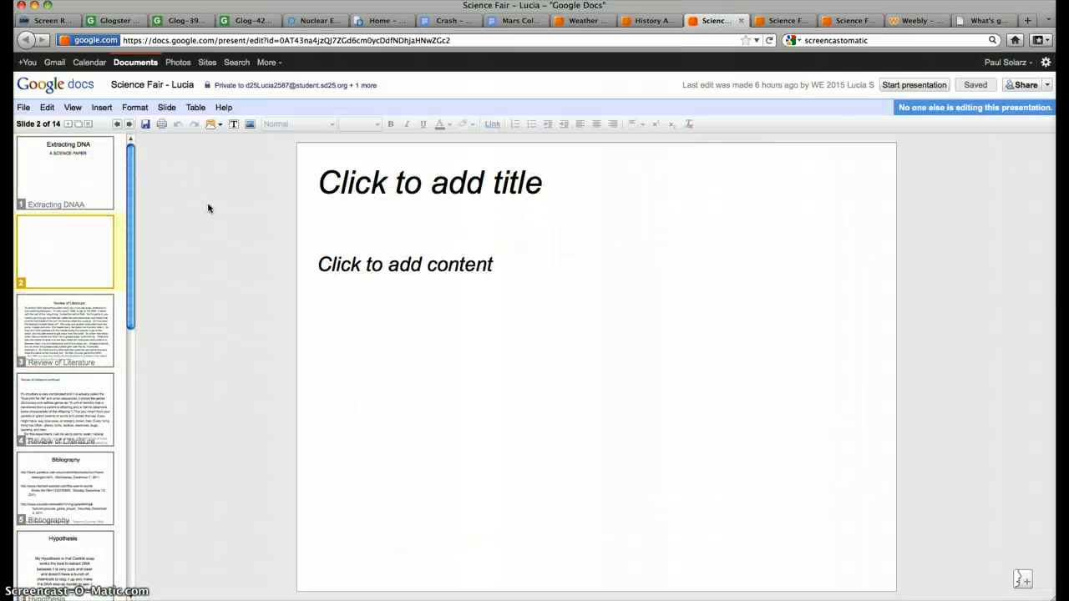
left_click(65, 488)
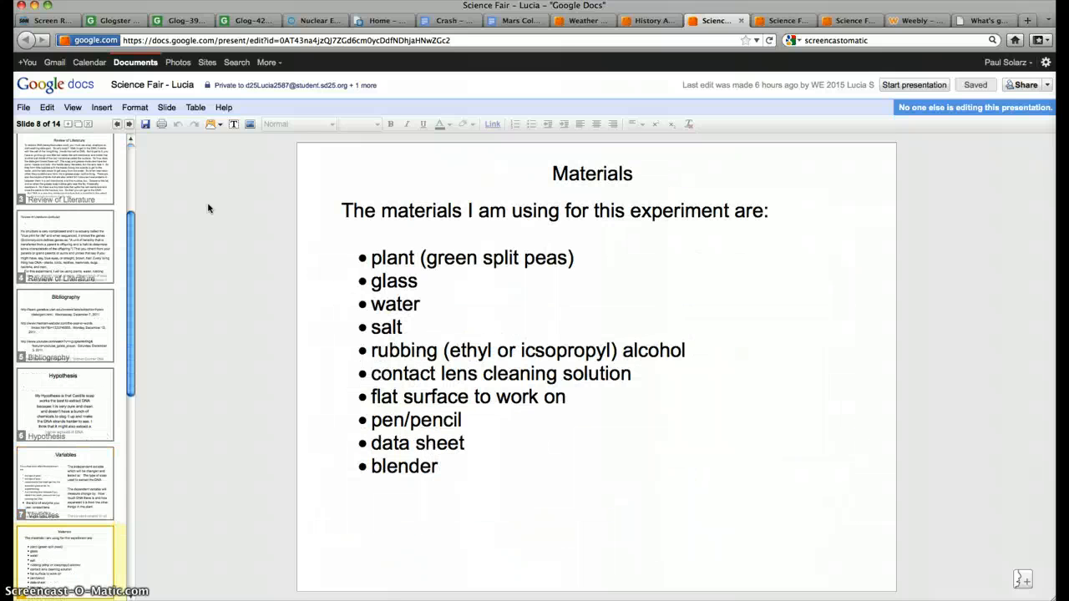
left_click(783, 20)
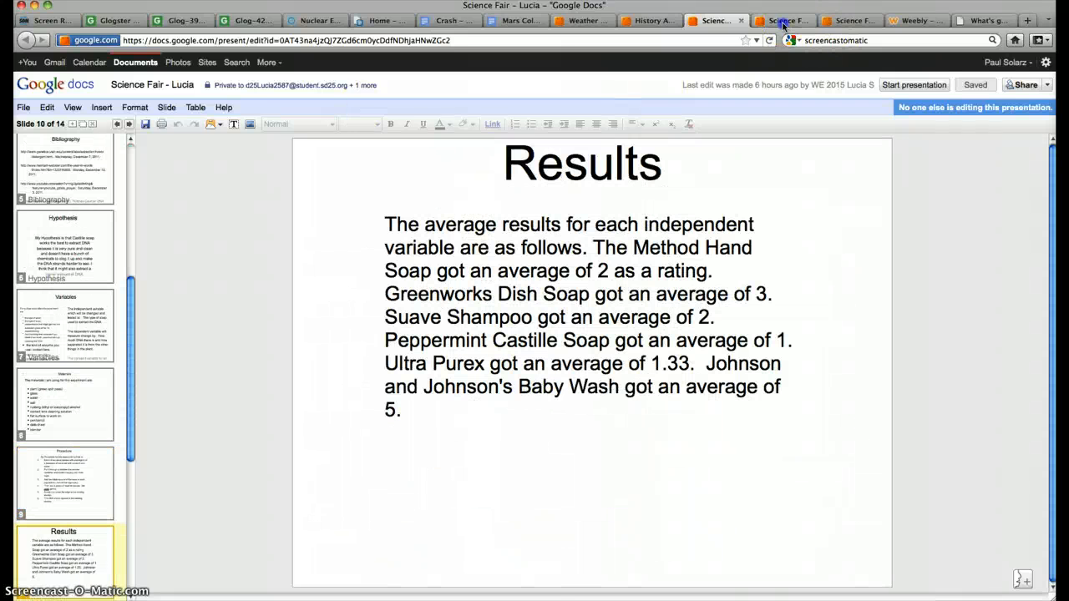
left_click(781, 20)
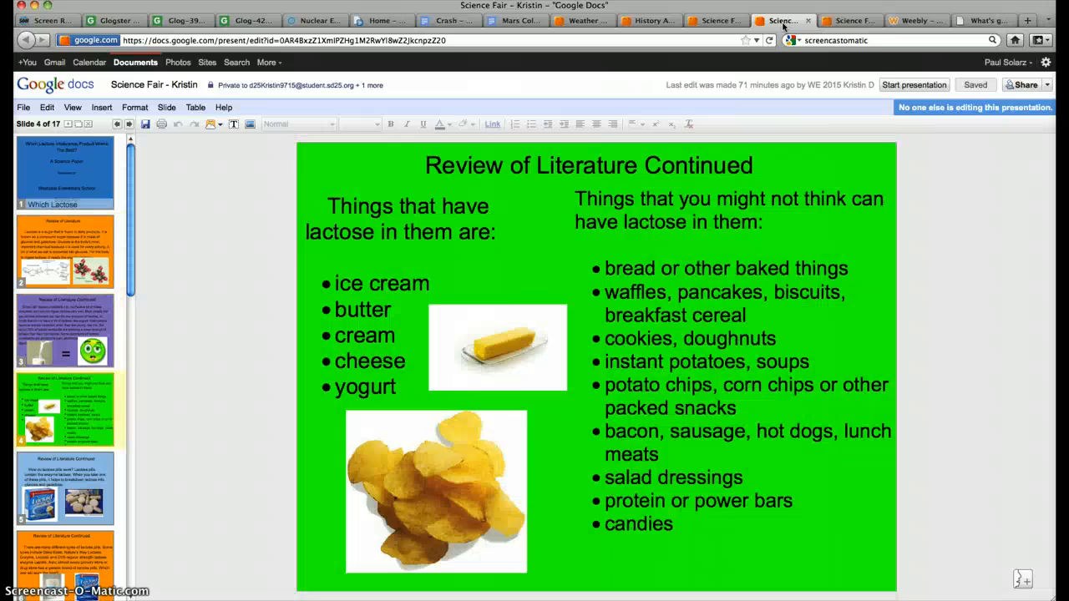